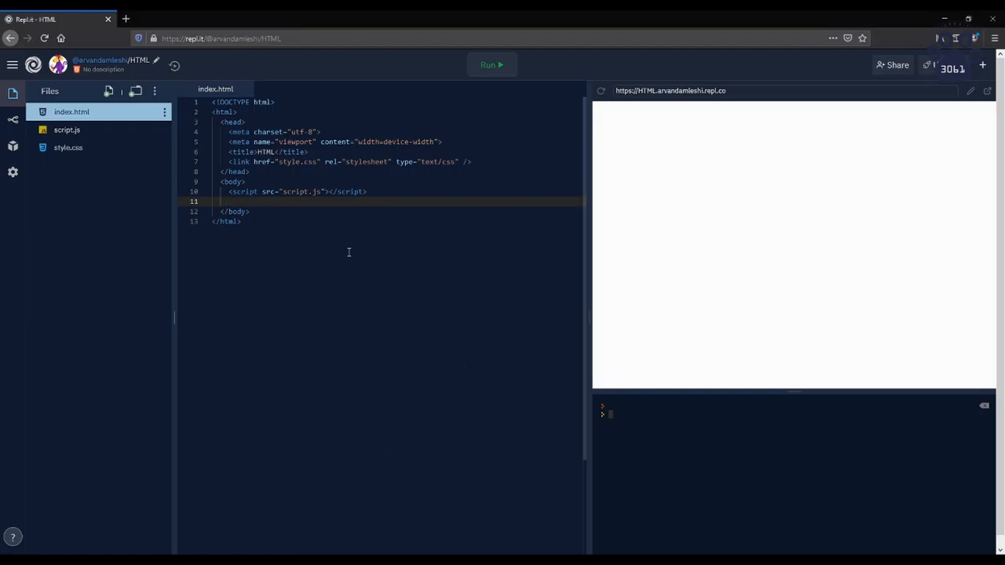
- Add the comment <!-- <tagname>information</tagname> --> and an empty <button></button> below it
{"action": "type", "text": "<!--  -->"}
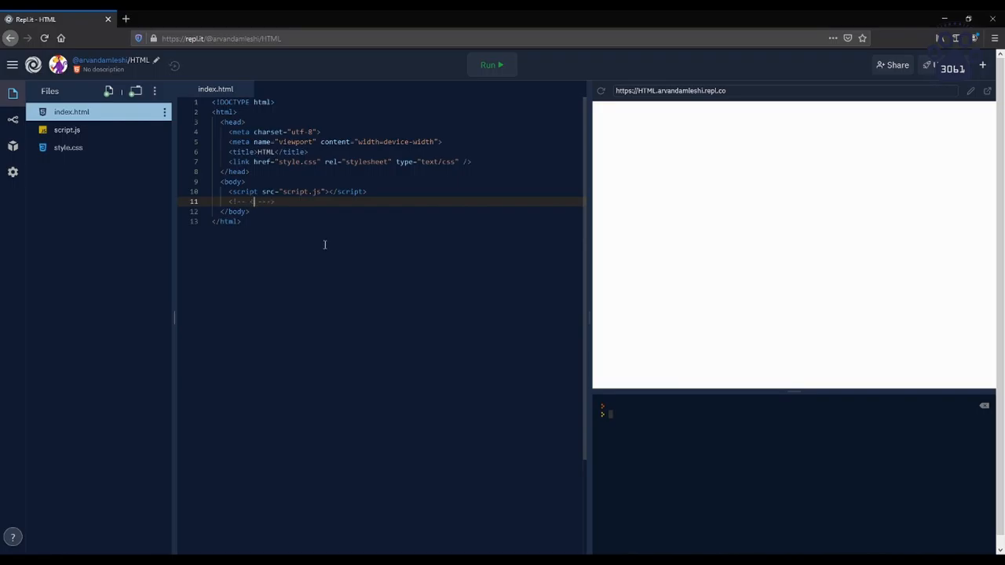
{"action": "type", "text": "<tagname"}
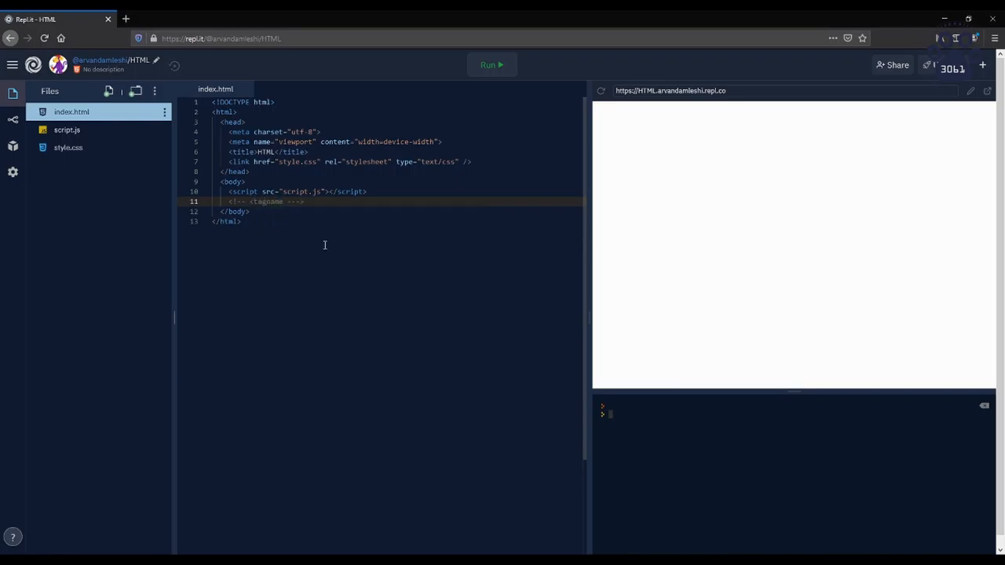
{"action": "type", "text": "information</tagna"}
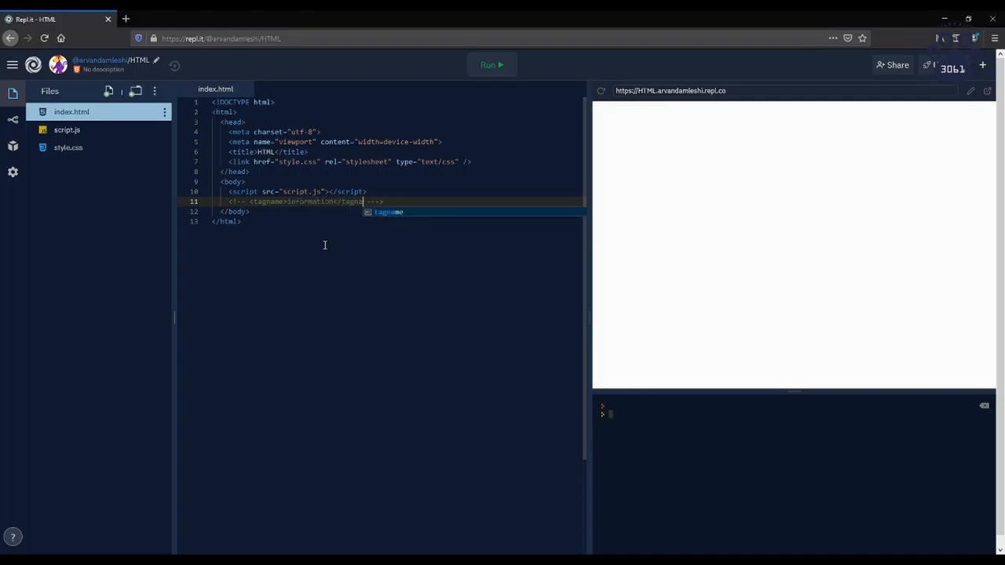
{"action": "type", "text": "<yttib/"}
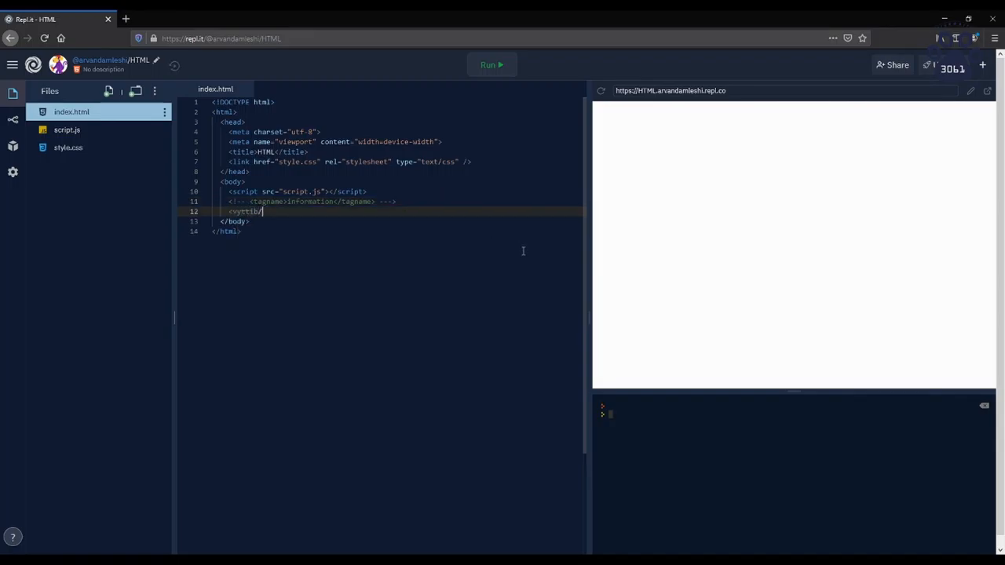
{"action": "type", "text": "button><"}
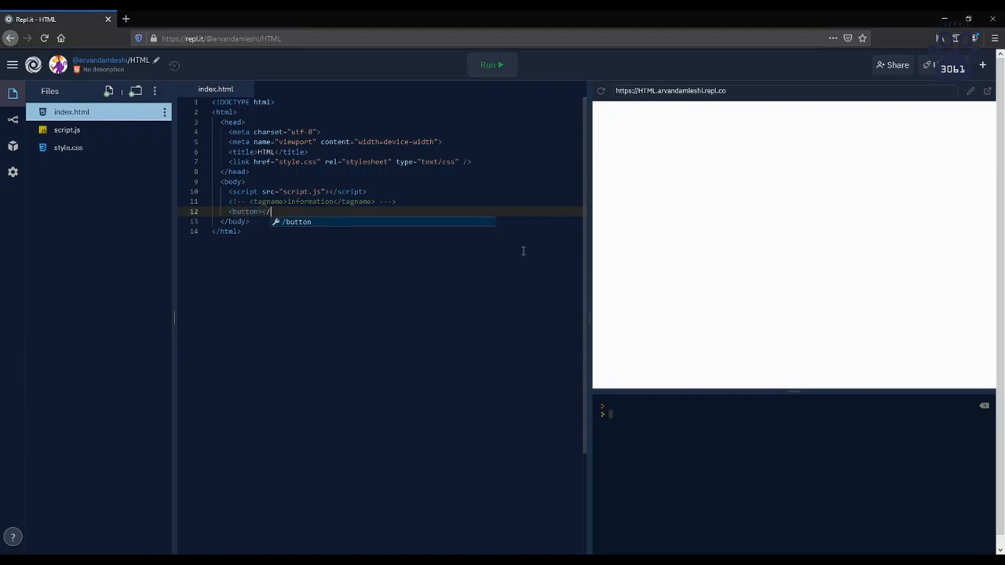
{"action": "type", "text": "/button>"}
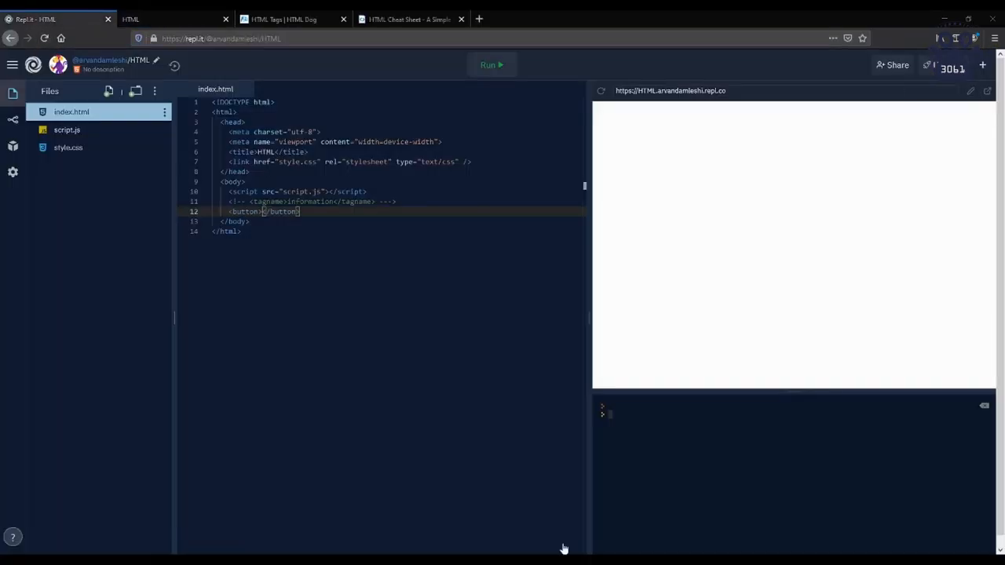
{"action": "mouse_move", "coordinate": [477, 477]}
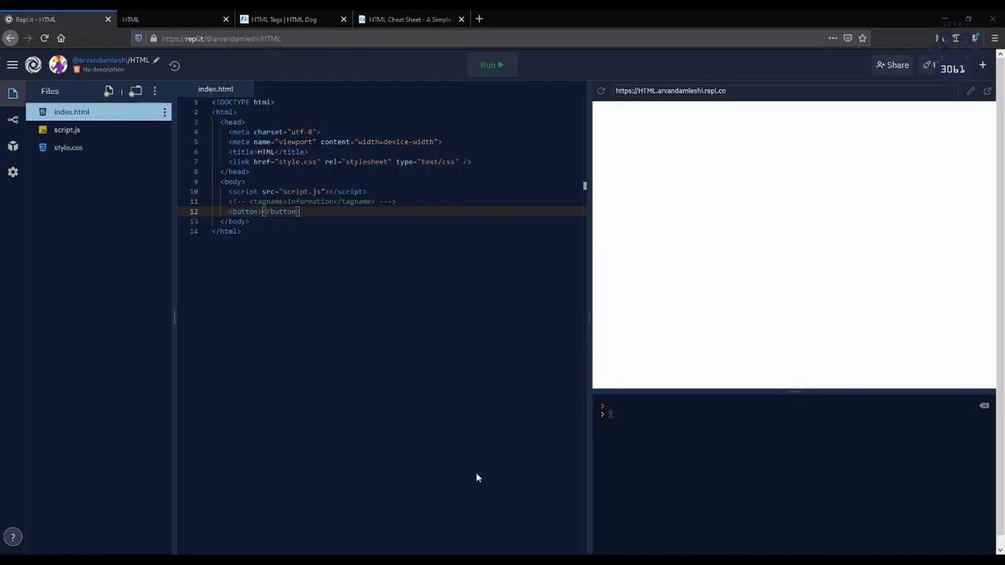
{"action": "mouse_move", "coordinate": [407, 86]}
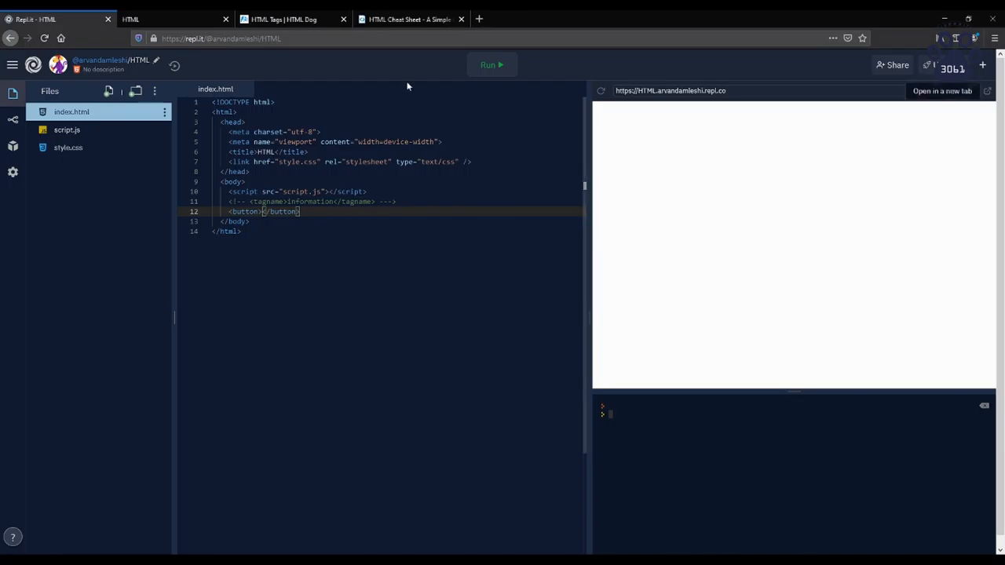
- View the HTML Dog p tag reference and scroll to its paragraph example
{"action": "left_click", "coordinate": [291, 19]}
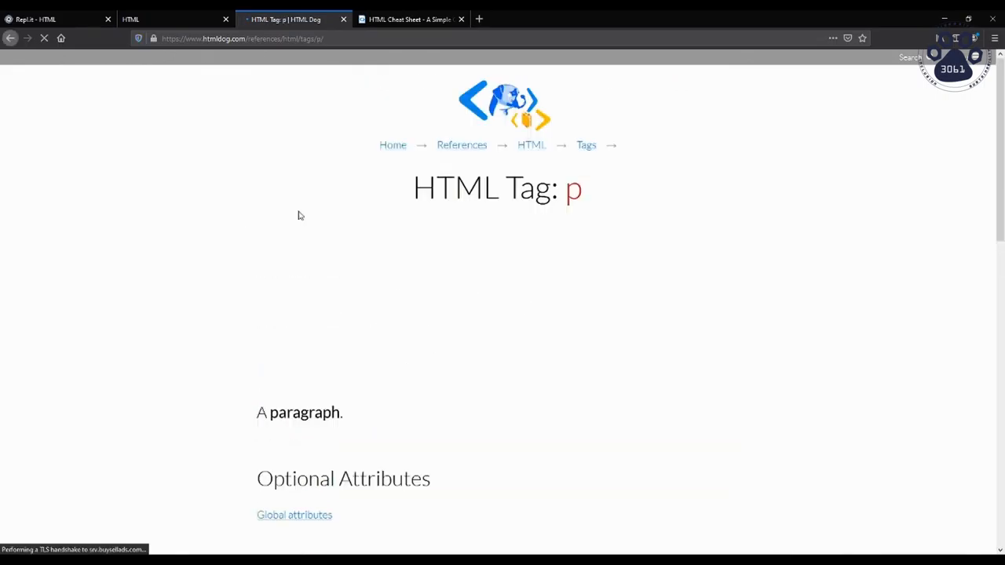
{"action": "scroll", "scroll_direction": "down", "scroll_amount": 3}
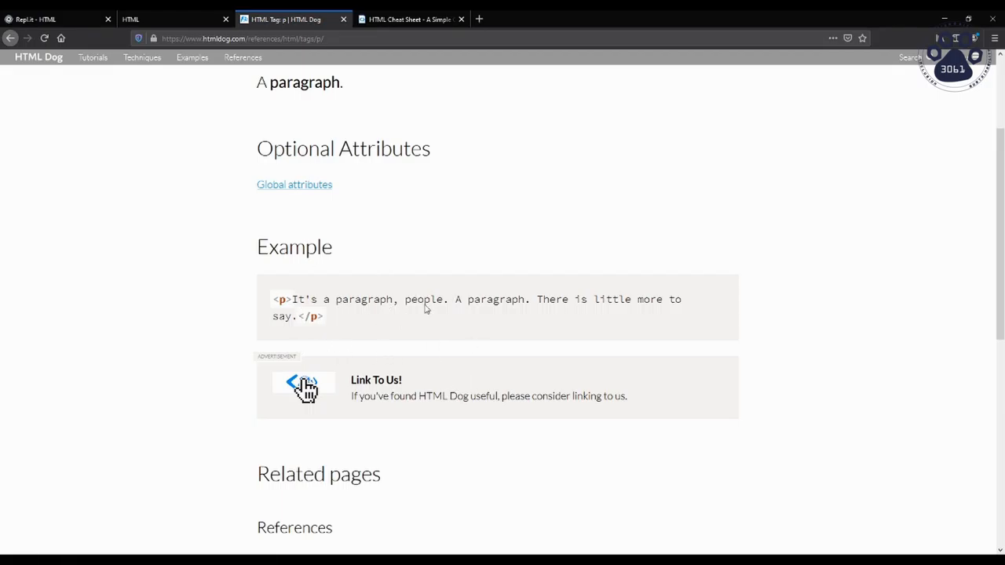
{"action": "mouse_move", "coordinate": [445, 344]}
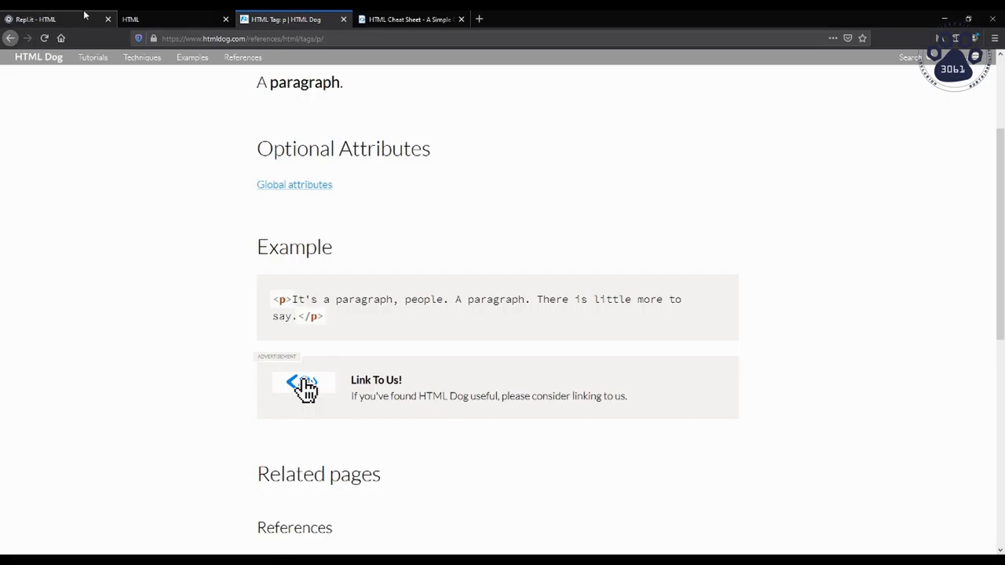
- Return to index.html and highlight the head and body code, then deselect it
{"action": "left_click", "coordinate": [43, 17]}
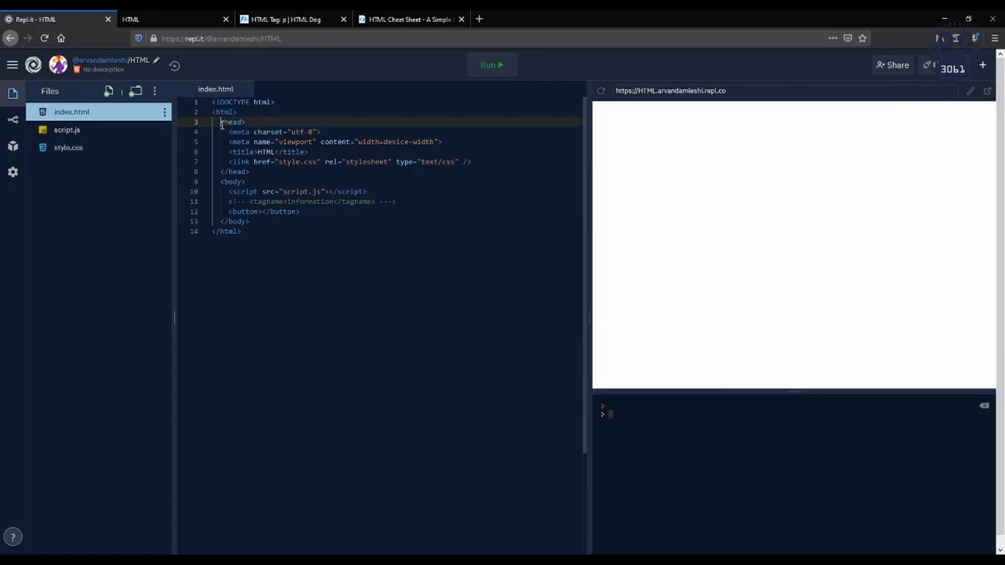
{"action": "left_click_drag", "start_coordinate": [220, 121], "coordinate": [249, 220]}
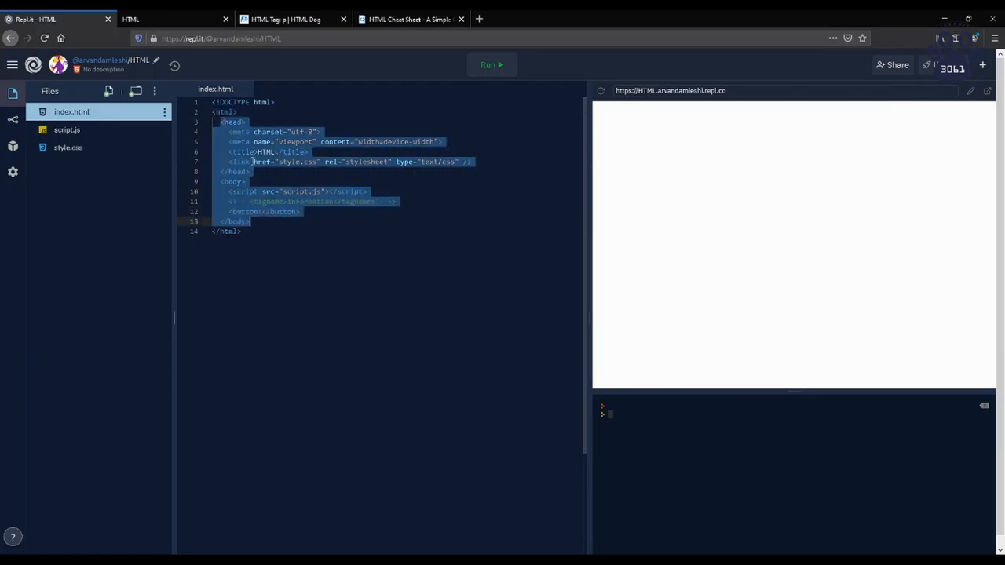
{"action": "left_click", "coordinate": [254, 161]}
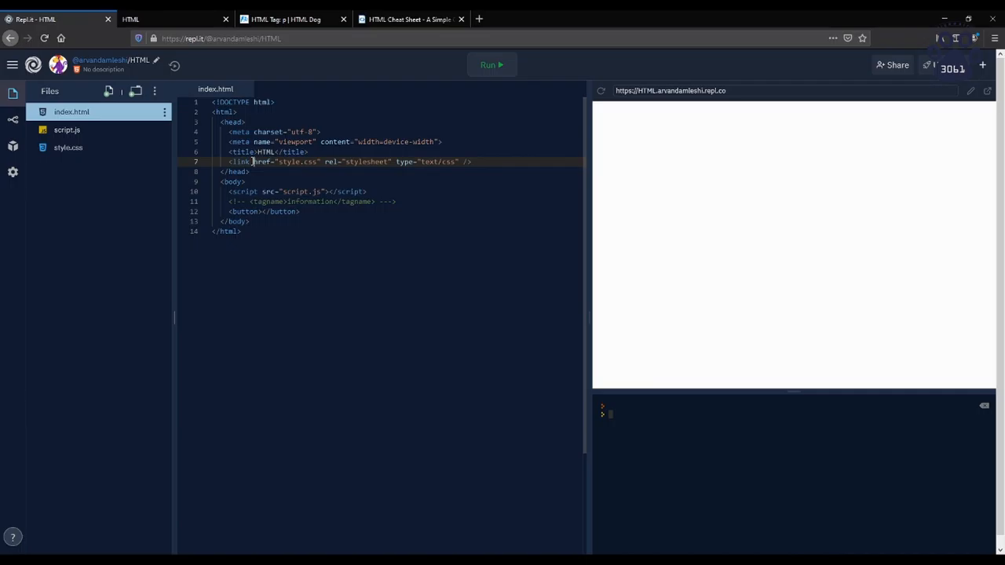
{"action": "mouse_move", "coordinate": [272, 152]}
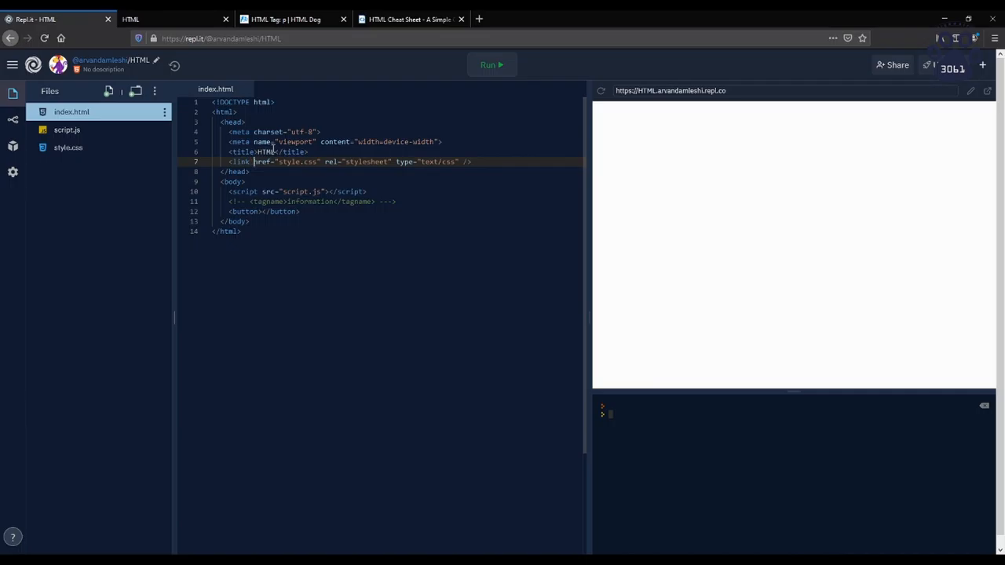
{"action": "mouse_move", "coordinate": [259, 171]}
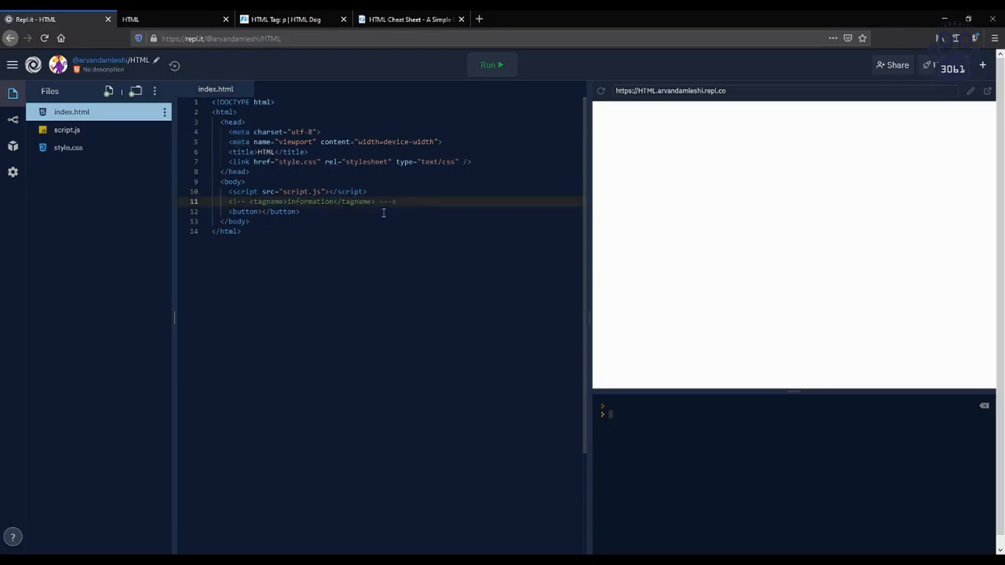
- Add an empty div above the button and a second comment reading tag = "info"
{"action": "type", "text": "<div>"}
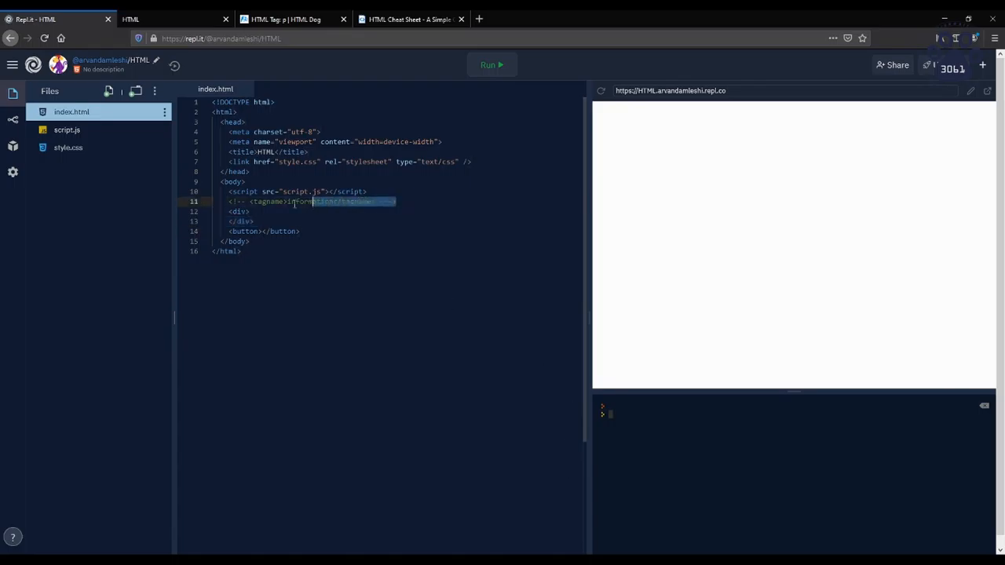
{"action": "left_click", "coordinate": [416, 204]}
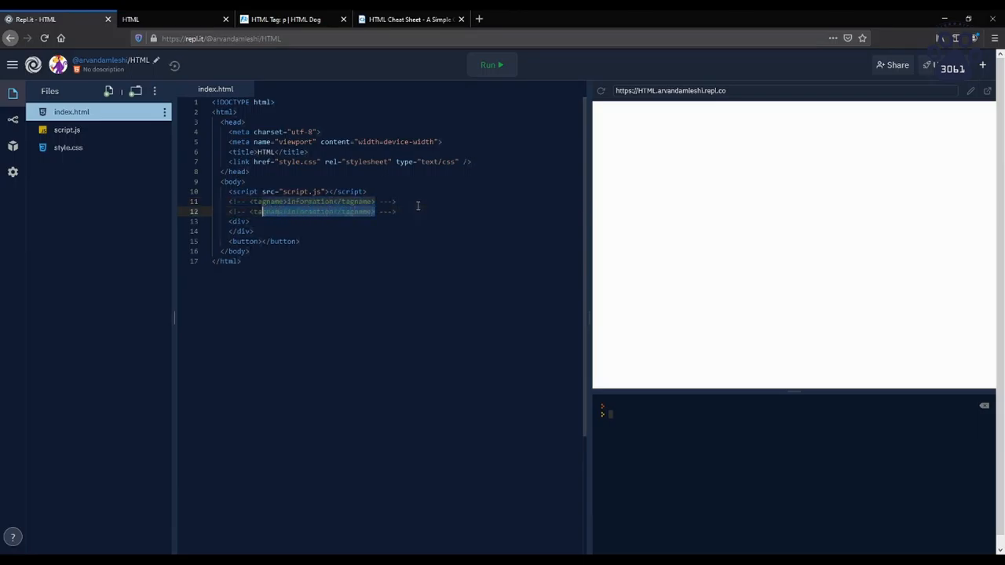
{"action": "type", "text": "tag = \"ubl\" -->"}
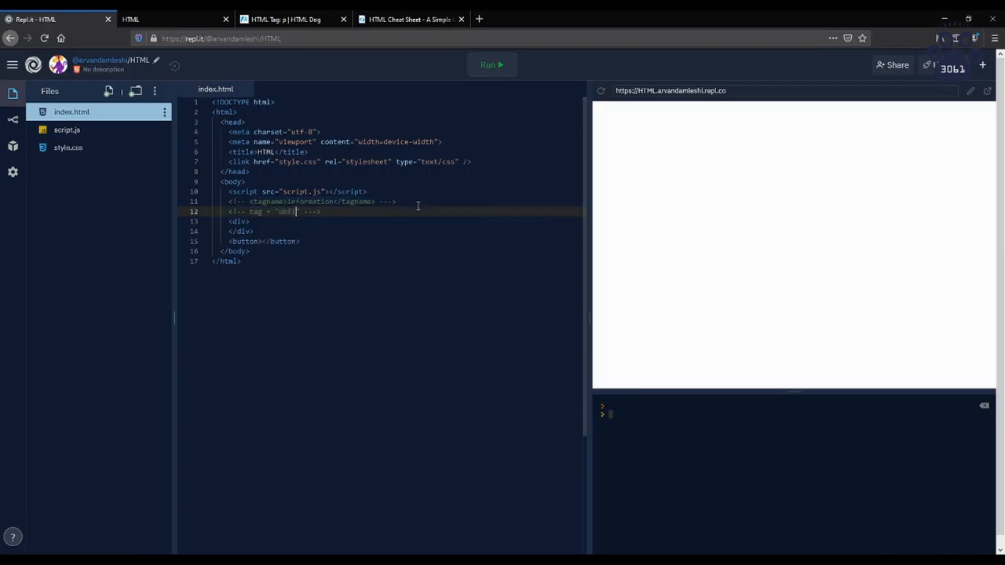
{"action": "type", "text": "info"}
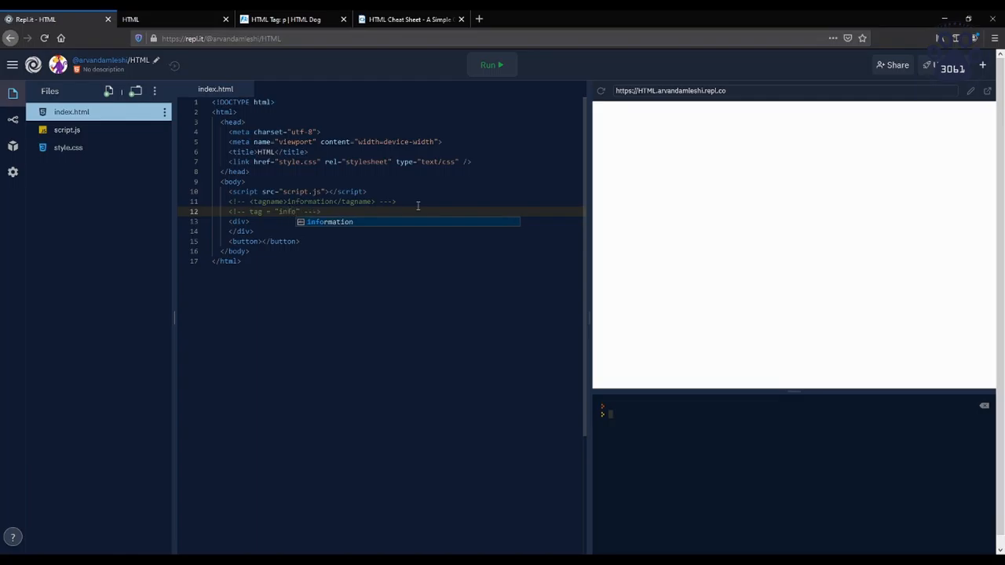
{"action": "mouse_move", "coordinate": [394, 221]}
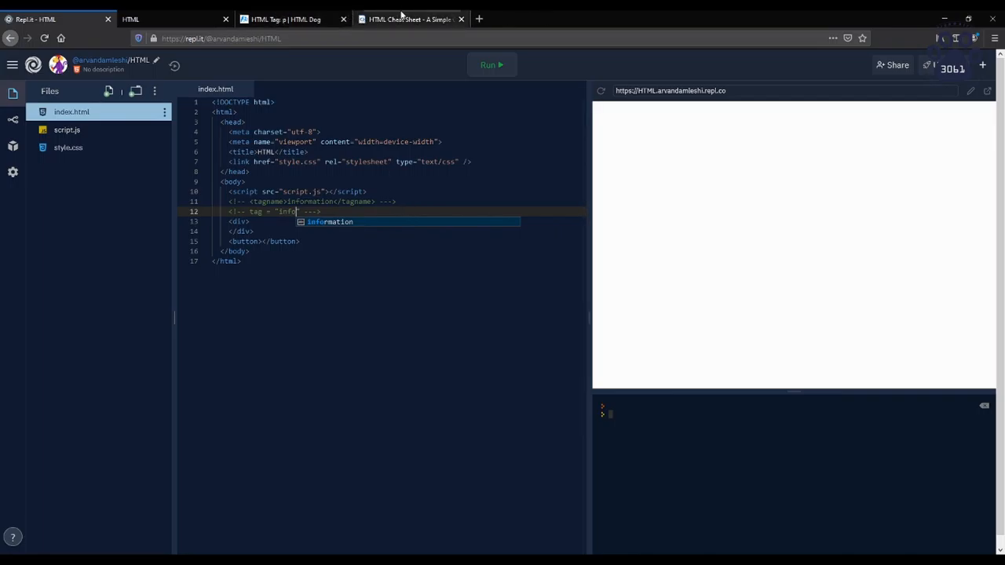
- Browse the HTML cheat sheet page, scrolling down through the tag list
{"action": "left_click", "coordinate": [412, 18]}
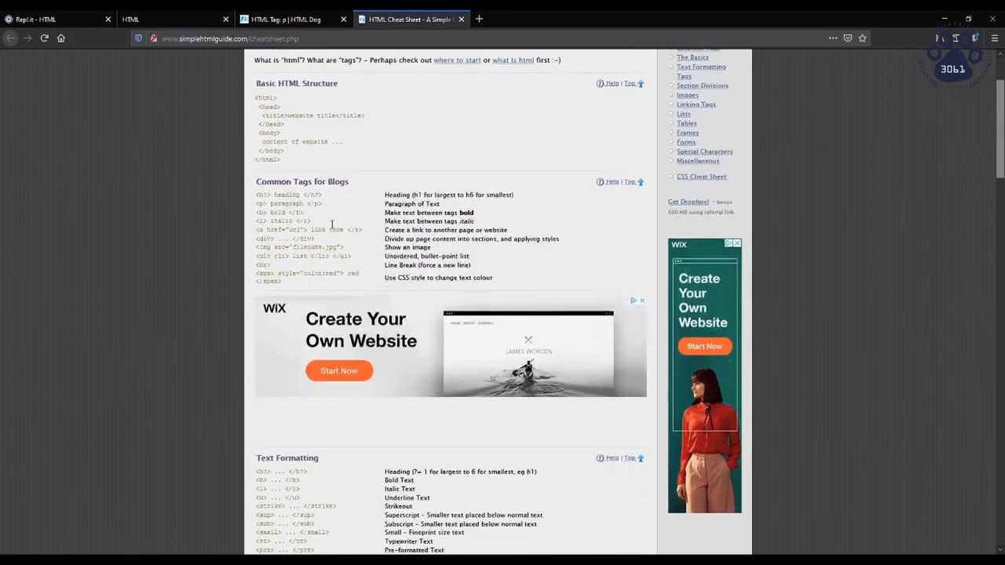
{"action": "scroll", "scroll_direction": "down", "scroll_amount": 3}
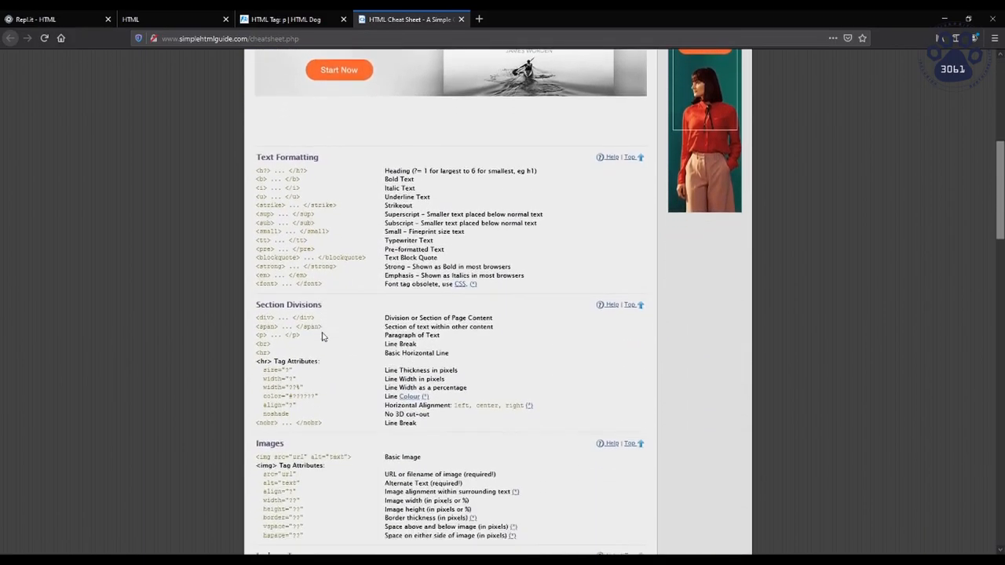
{"action": "scroll", "scroll_direction": "down", "scroll_amount": 3}
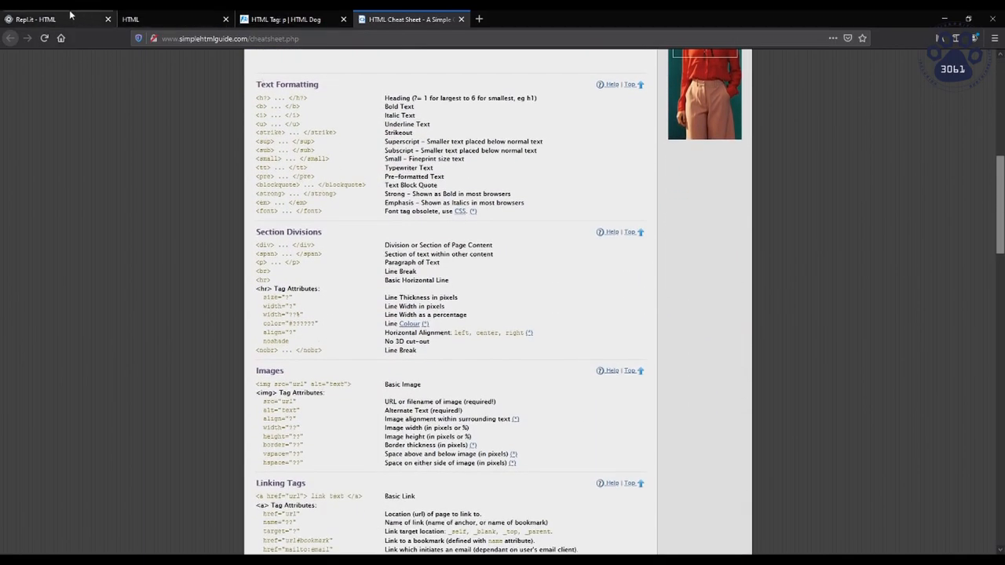
- Insert <img src="cat.jpg"> on a new line inside the div
{"action": "left_click", "coordinate": [39, 16]}
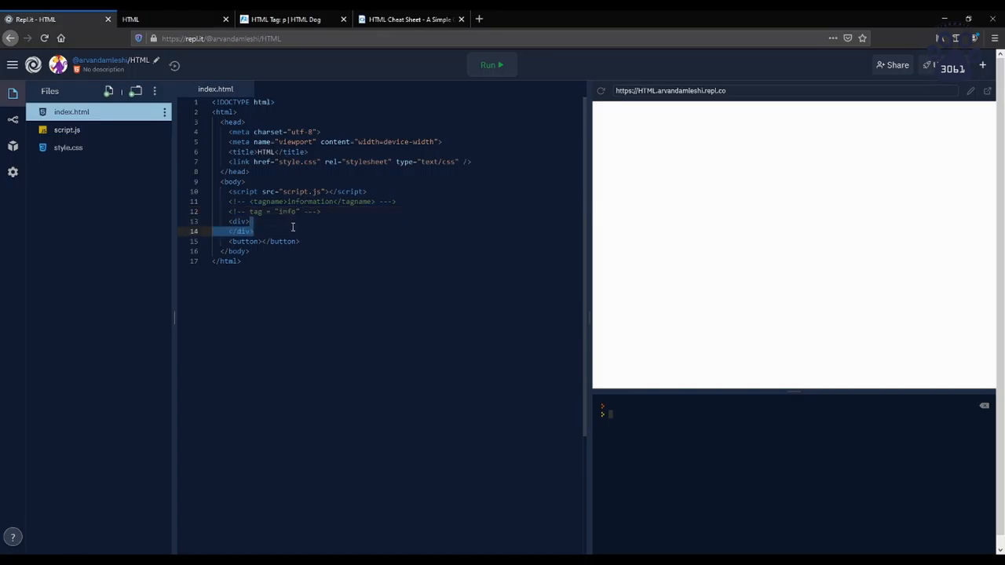
{"action": "key", "text": "Enter"}
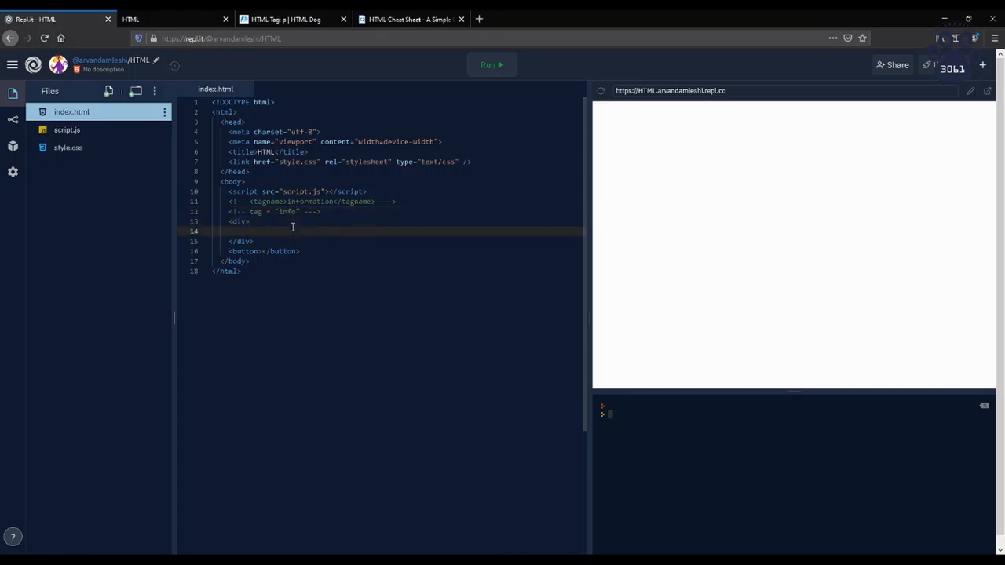
{"action": "type", "text": "<img"}
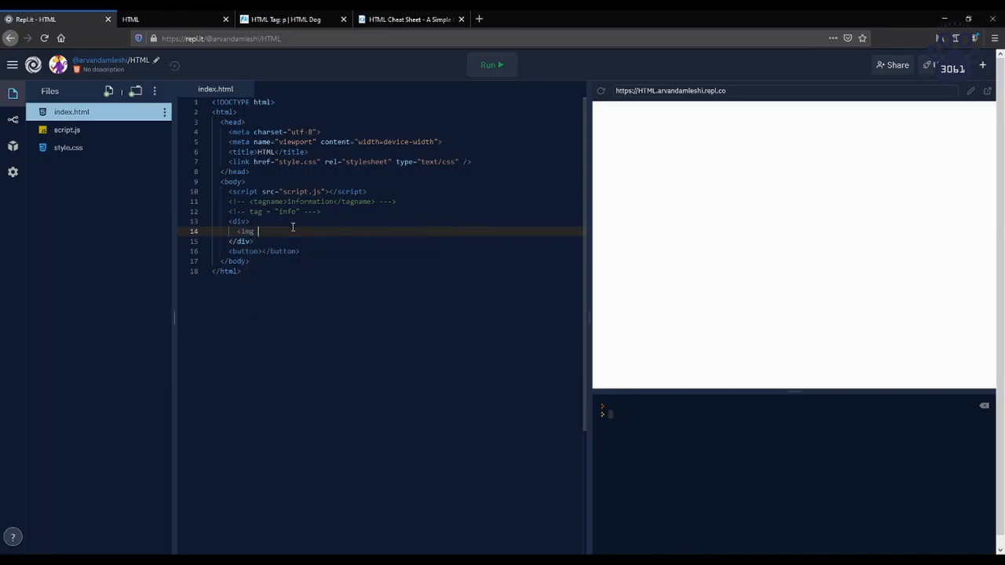
{"action": "type", "text": "src=\""}
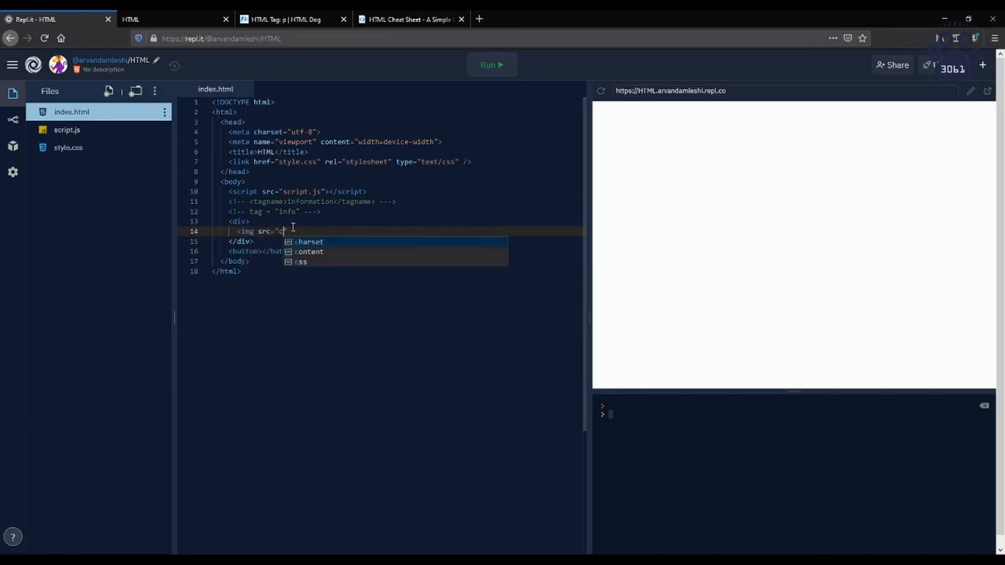
{"action": "type", "text": "cat.jpg\">"}
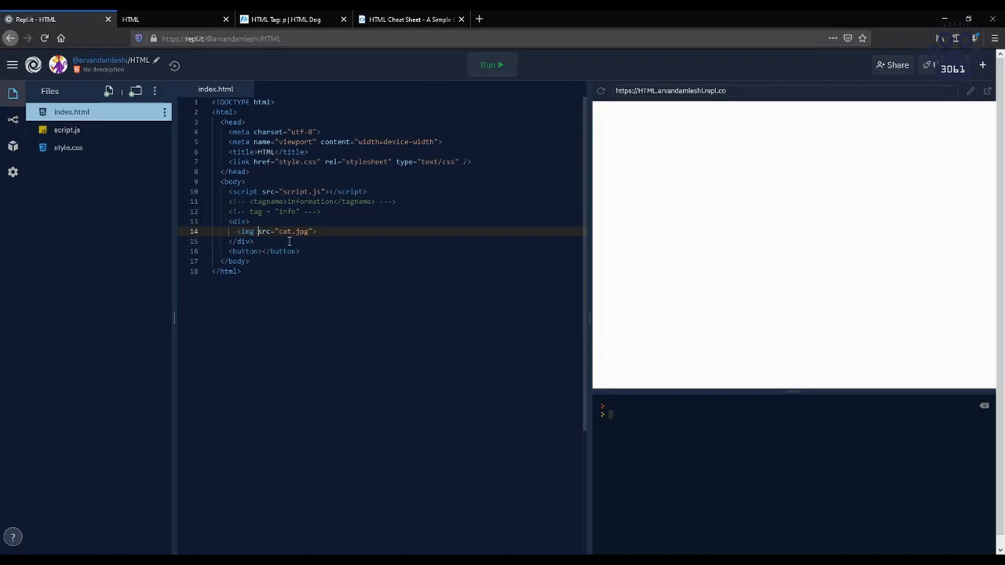
- Give the img id="cat" and begin a class attribute on the div
{"action": "type", "text": "id=\"cat\""}
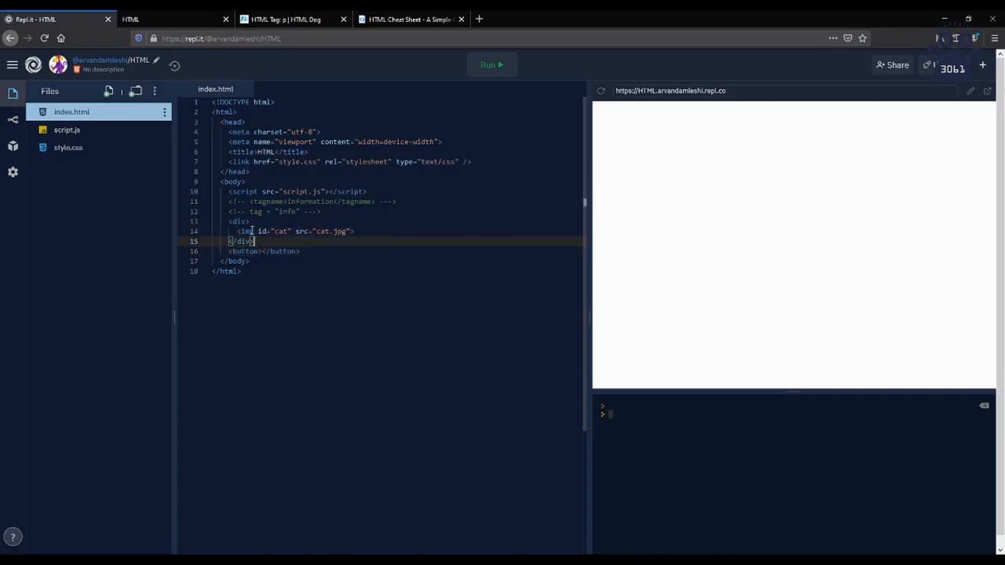
{"action": "type", "text": "class"}
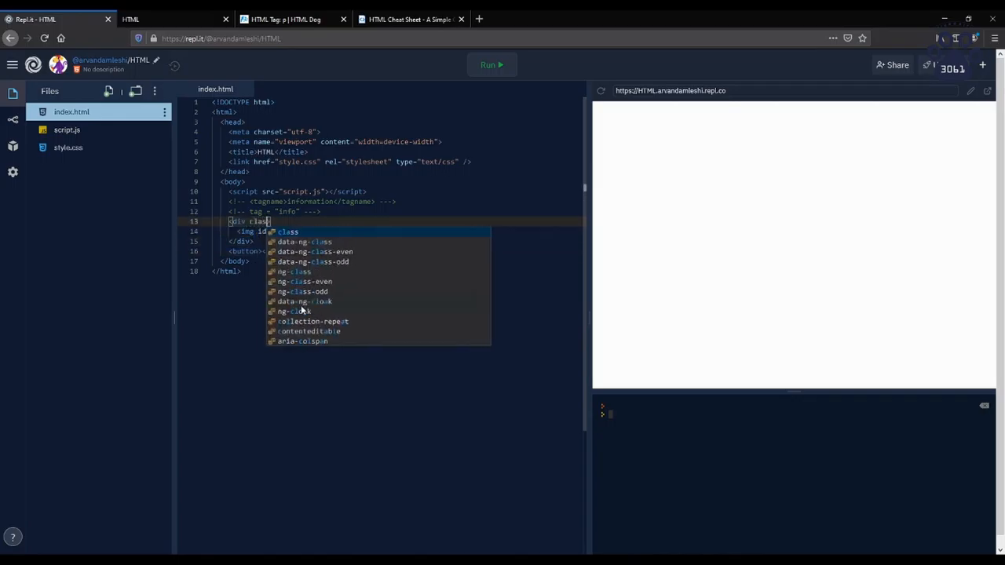